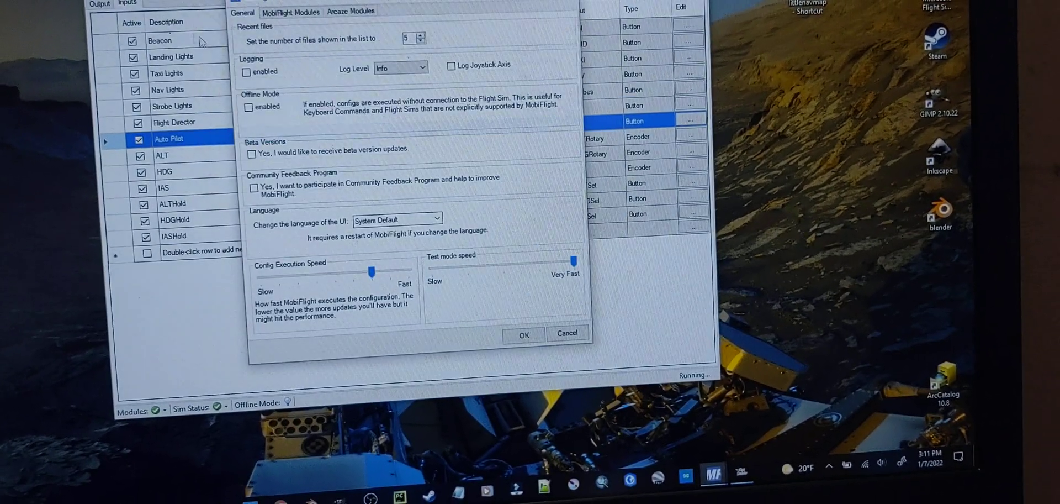
- Check the connected MobiFlight Micro on the MobiFlight Modules tab in Settings
left_click(290, 11)
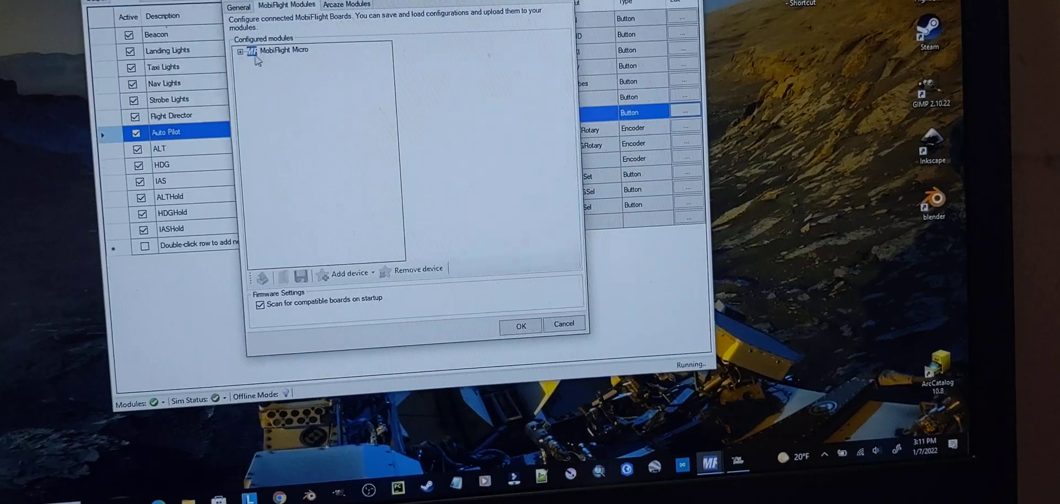
left_click(242, 51)
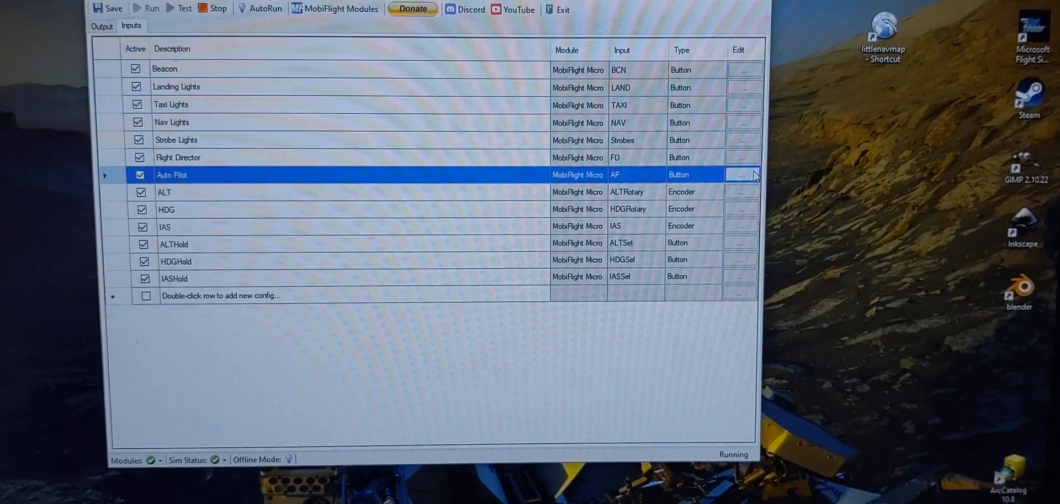
left_click(744, 175)
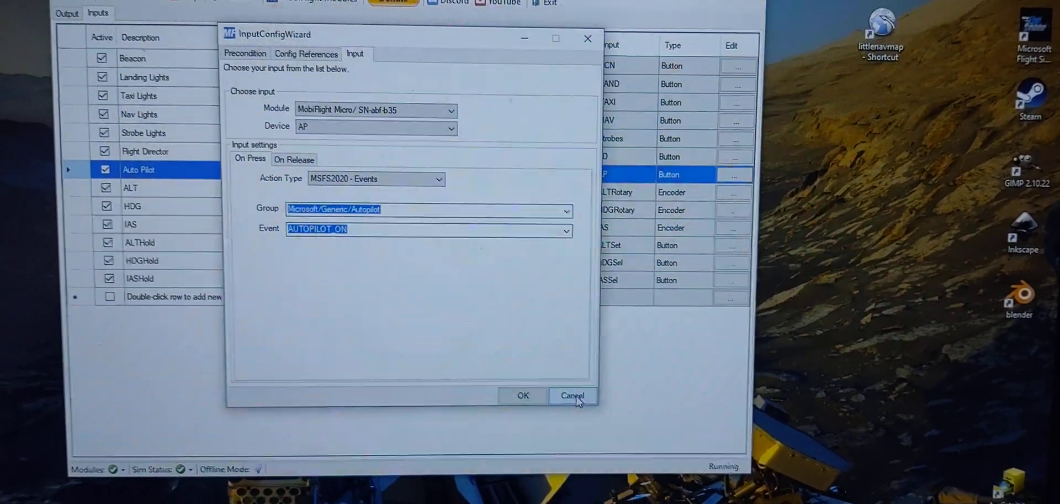
left_click(572, 396)
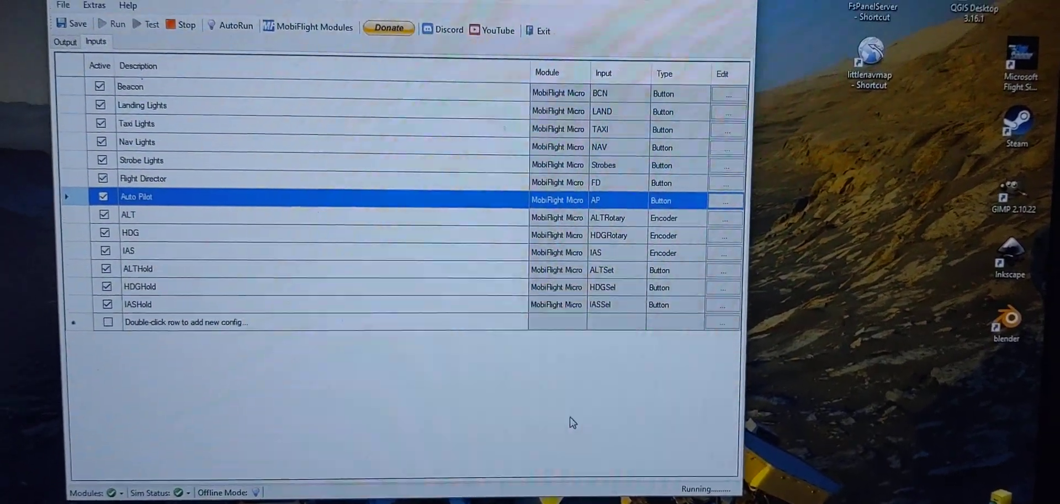